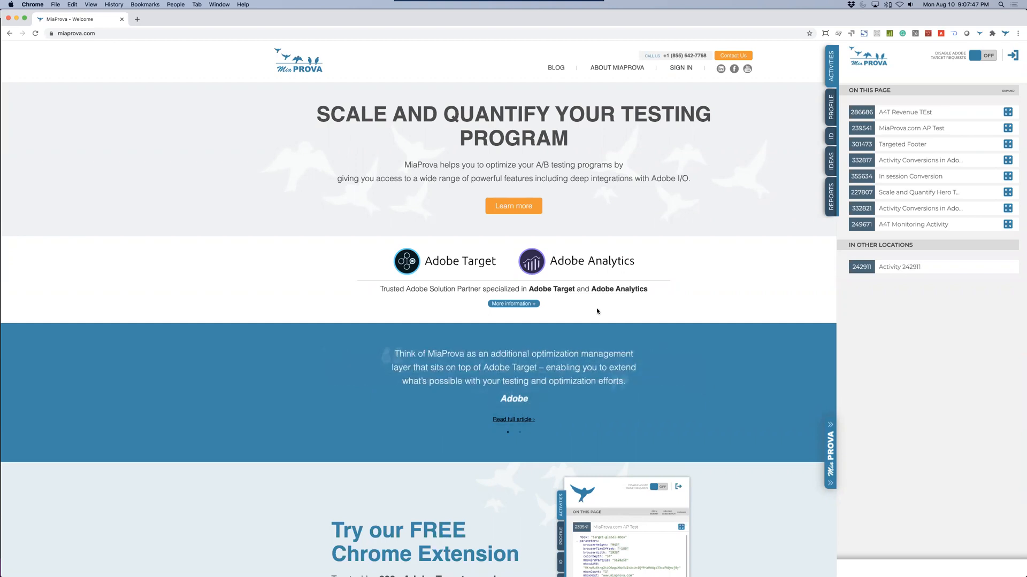
mouse_move(758, 202)
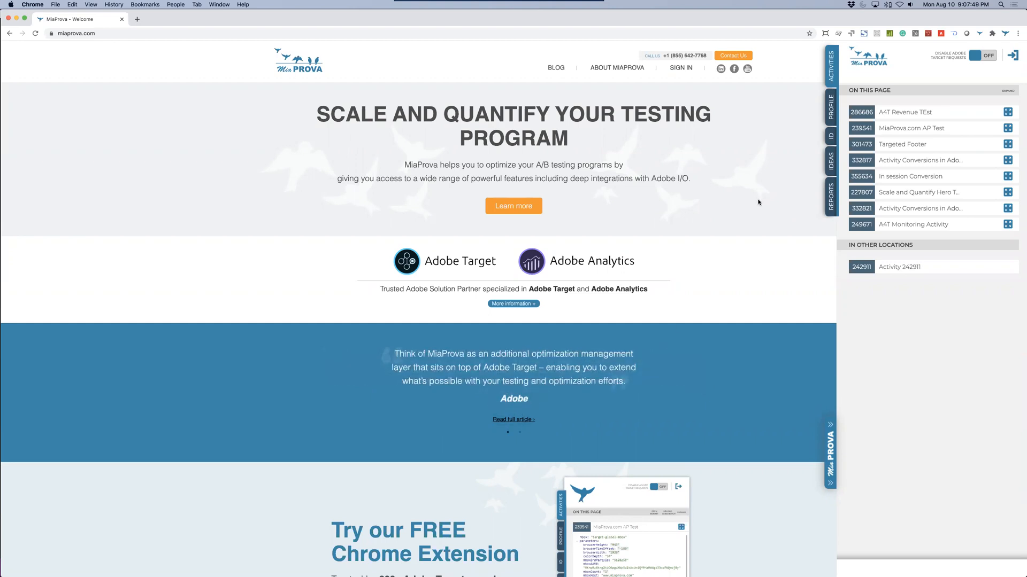
Switch the MiaProva panel to the Profile view listing Adobe Target visitor attributes
left_click(831, 423)
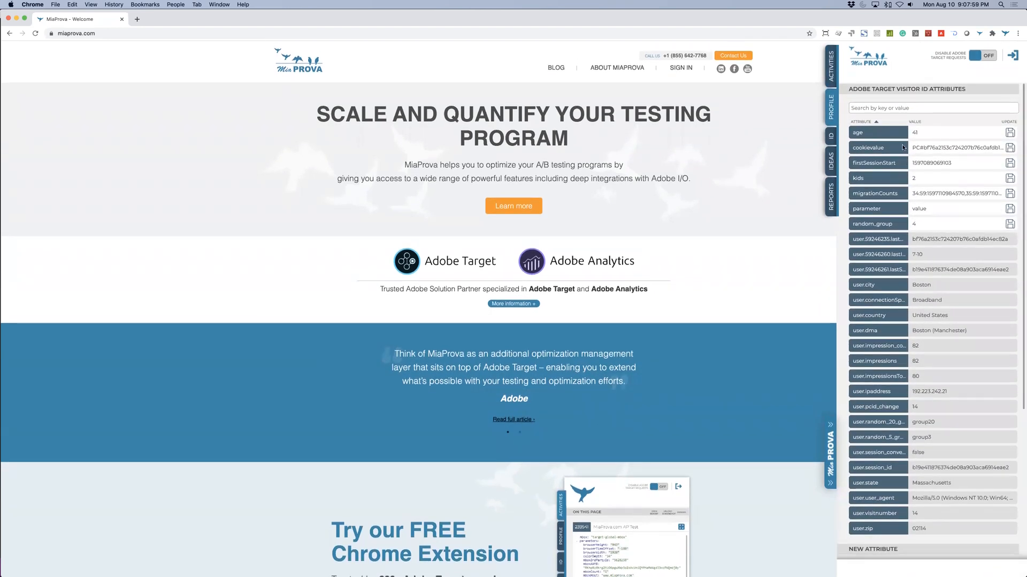
mouse_move(892, 144)
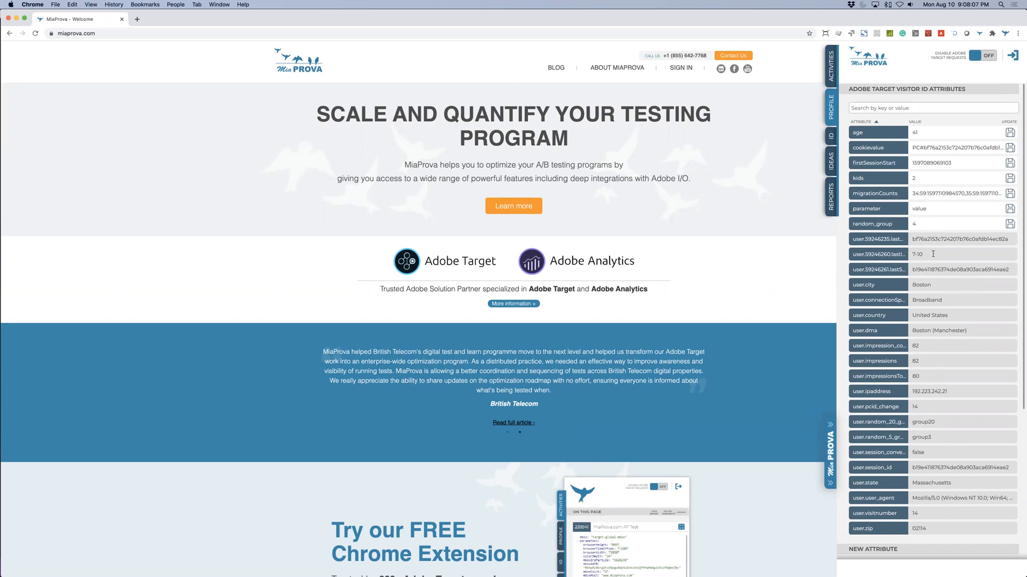
Show the visitor IDs and geo metadata and select first-party ID 588-2300 for copying
left_click(831, 136)
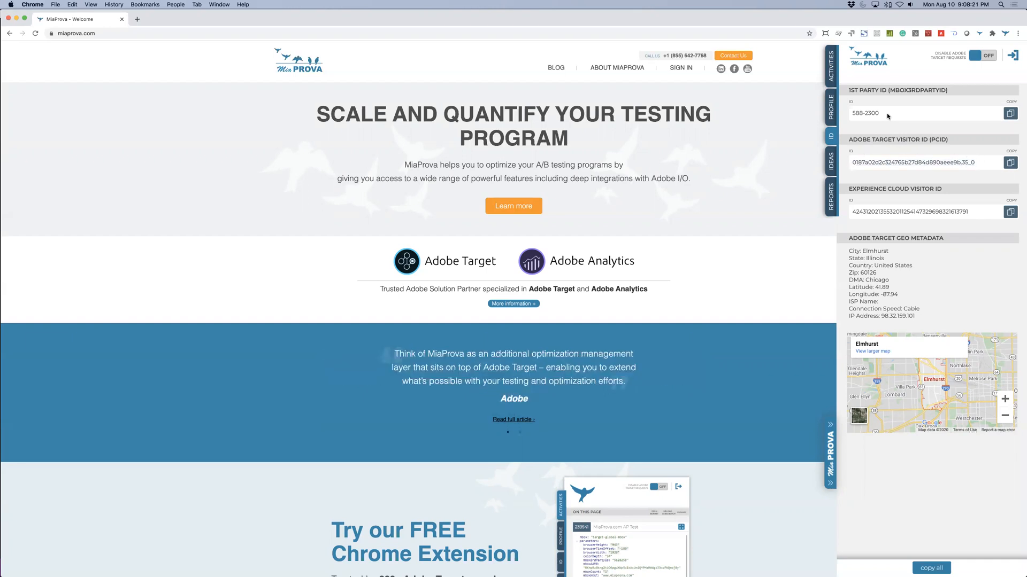
double_click(865, 113)
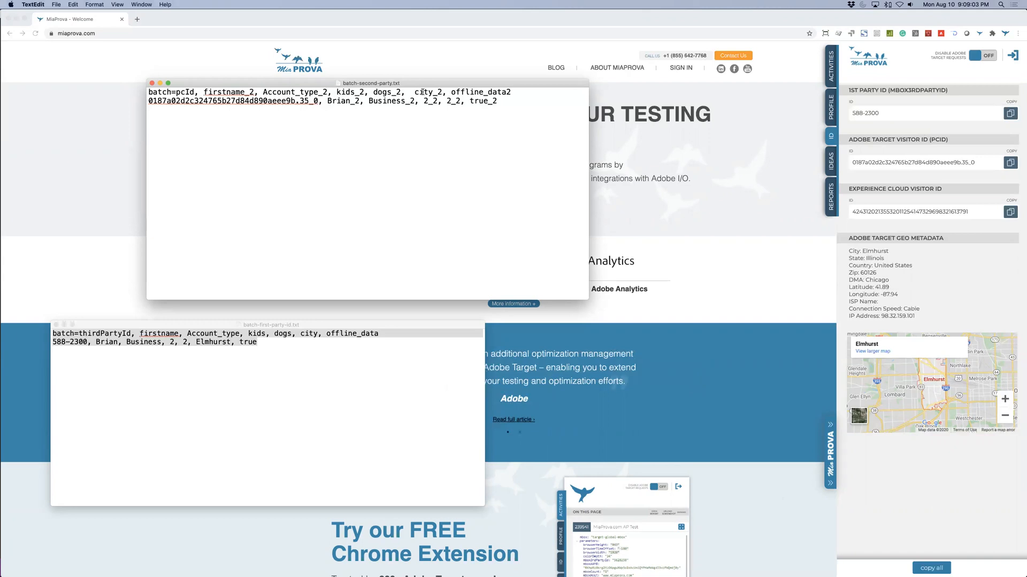
Reposition the second-party batch file window and move to the code editor with the curl commands
left_click_drag(370, 83, 352, 67)
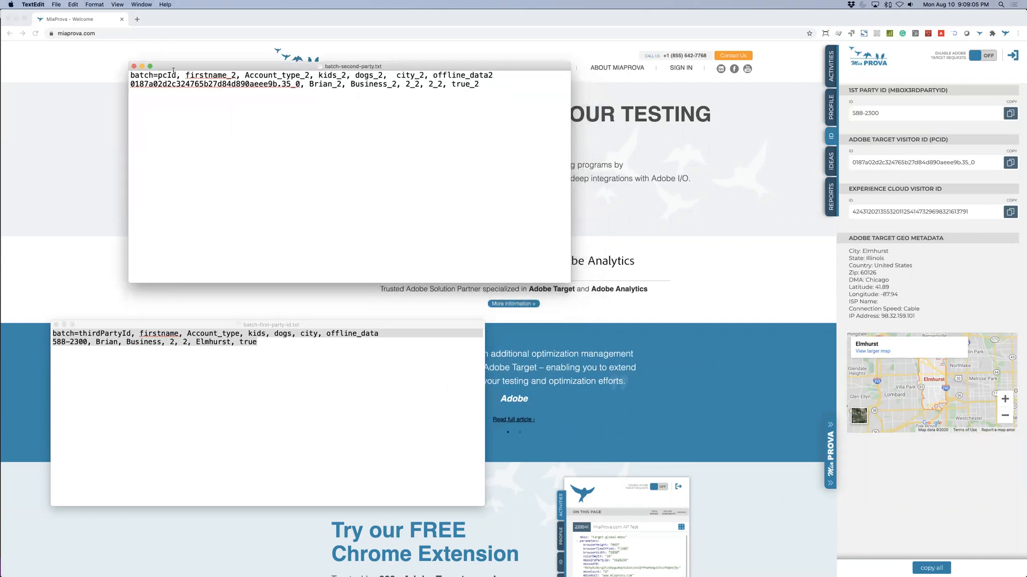
mouse_move(134, 377)
type(",")
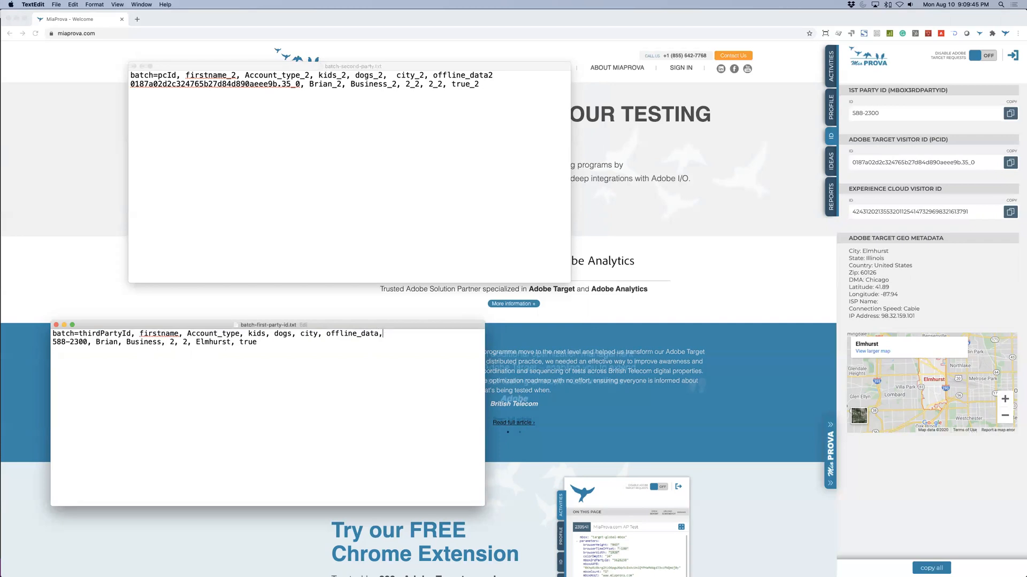
type("go")
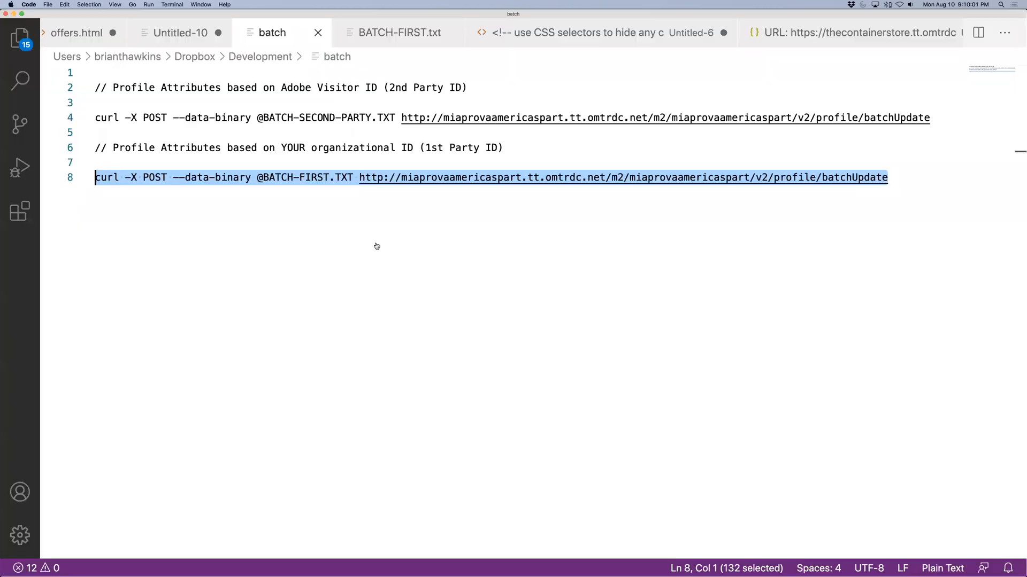
Select the full curl command posting BATCH-SECOND-PARTY.TXT to the batchUpdate endpoint for copying
left_click(887, 177)
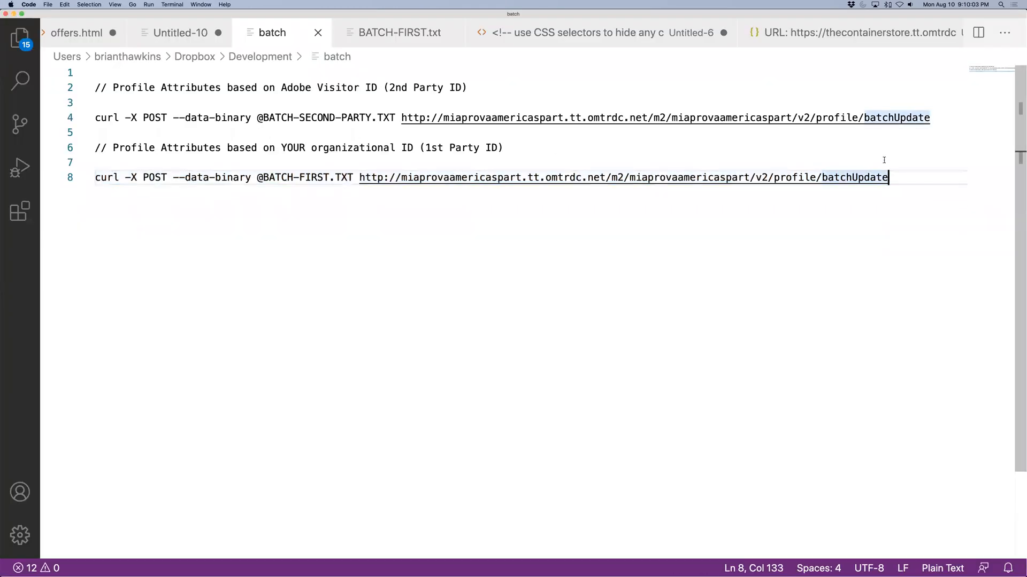
left_click(503, 148)
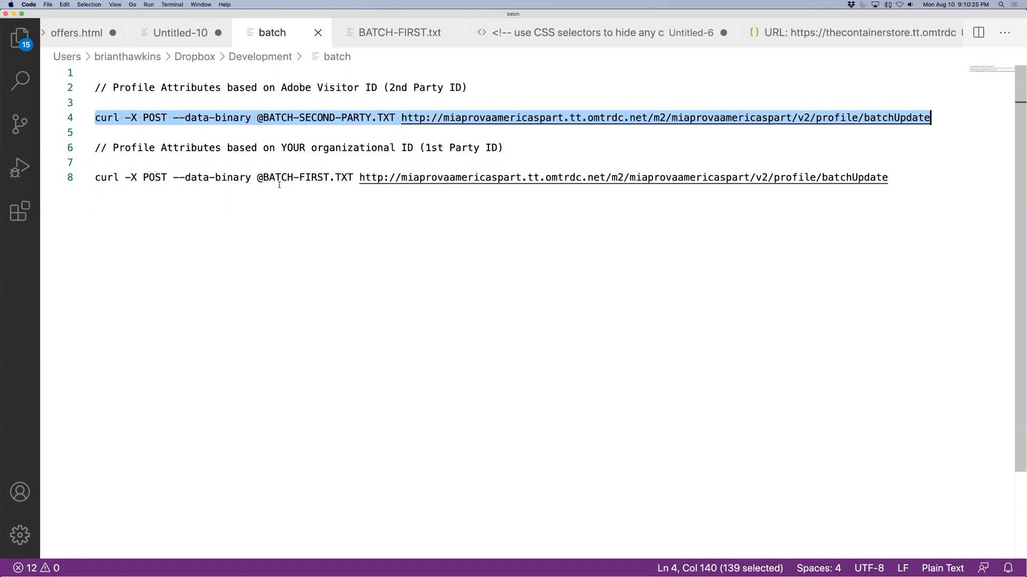
left_click(316, 117)
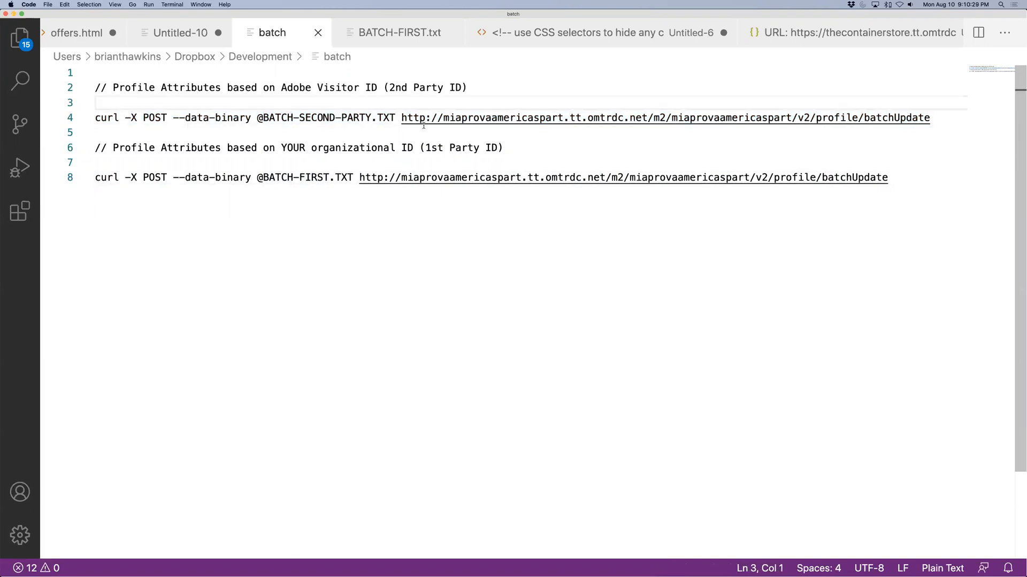
double_click(503, 117)
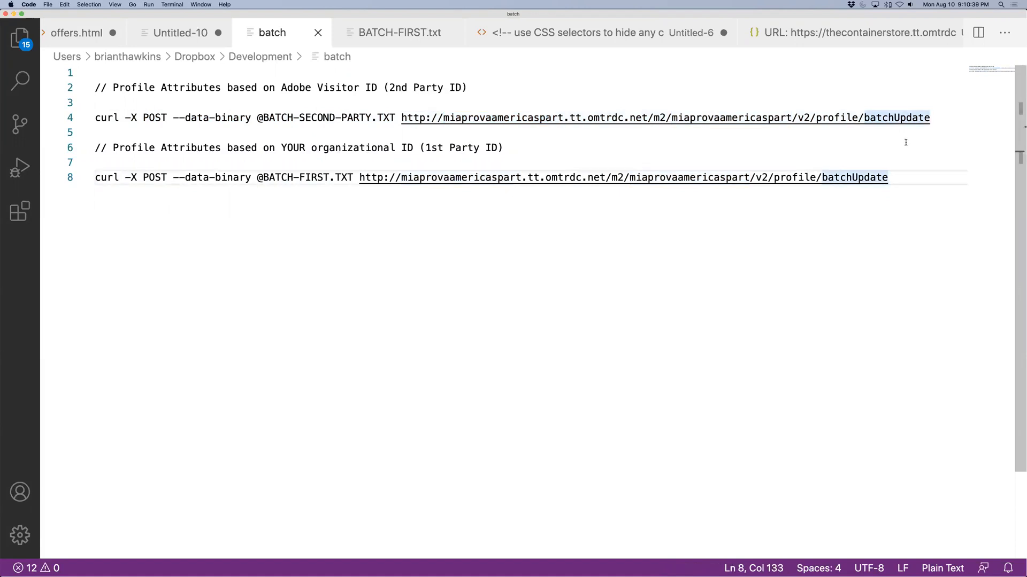
left_click_drag(173, 118, 929, 117)
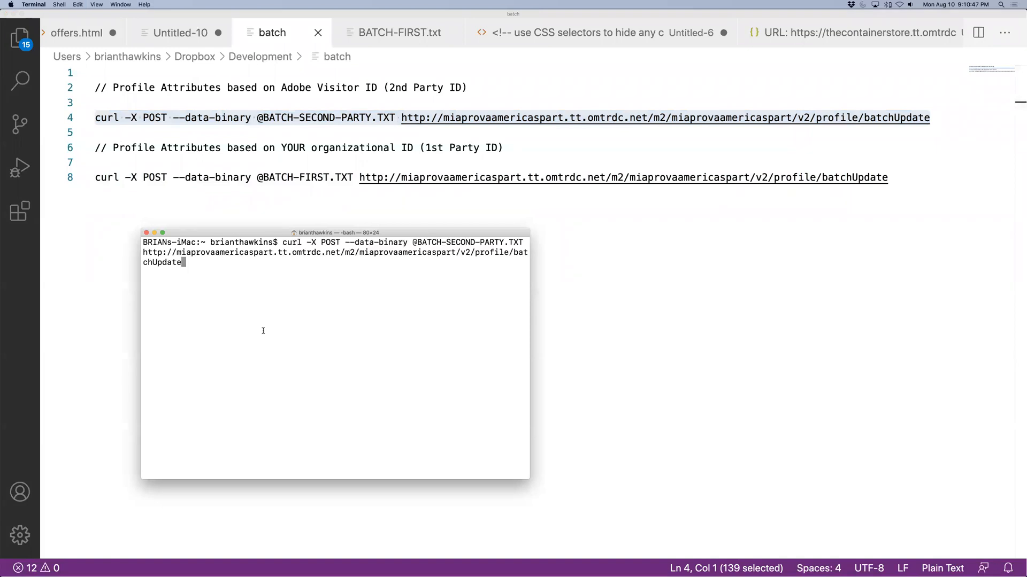
Run the second-party curl batchUpdate request in Terminal
key("Return")
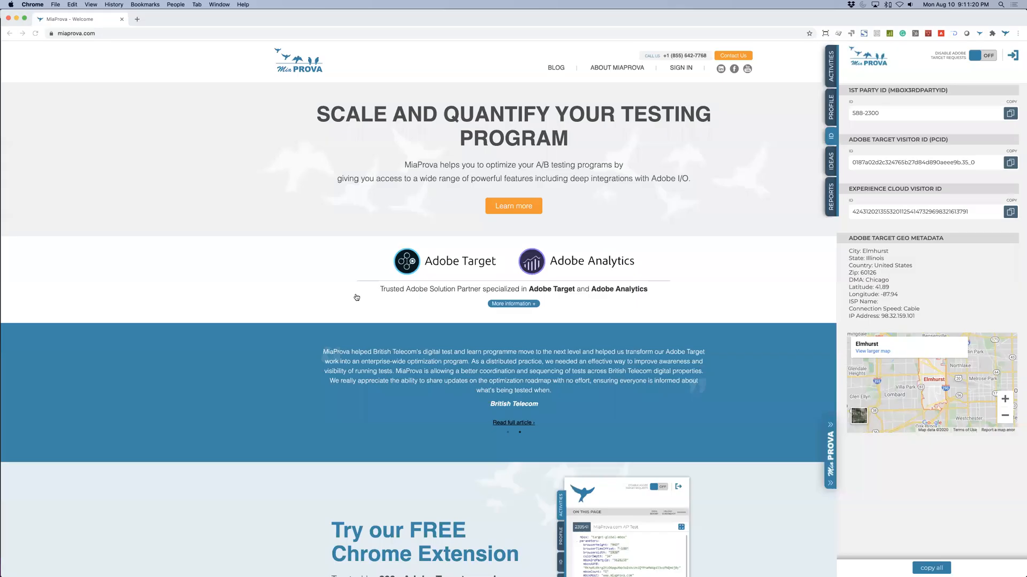
Reload the profile and verify offline attributes like kids 2, Account_type Business and city Elmhurst
left_click(831, 106)
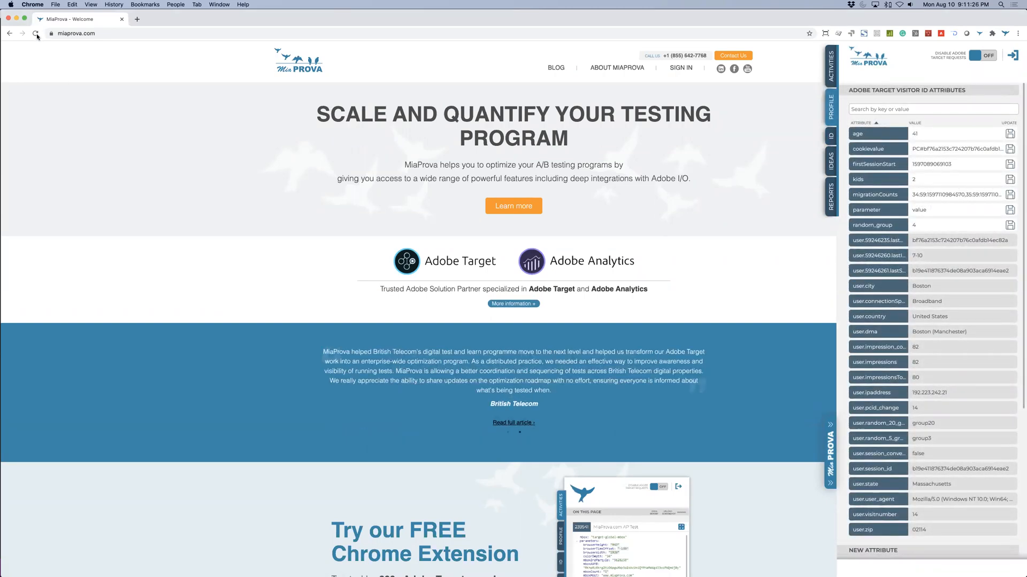
left_click(36, 33)
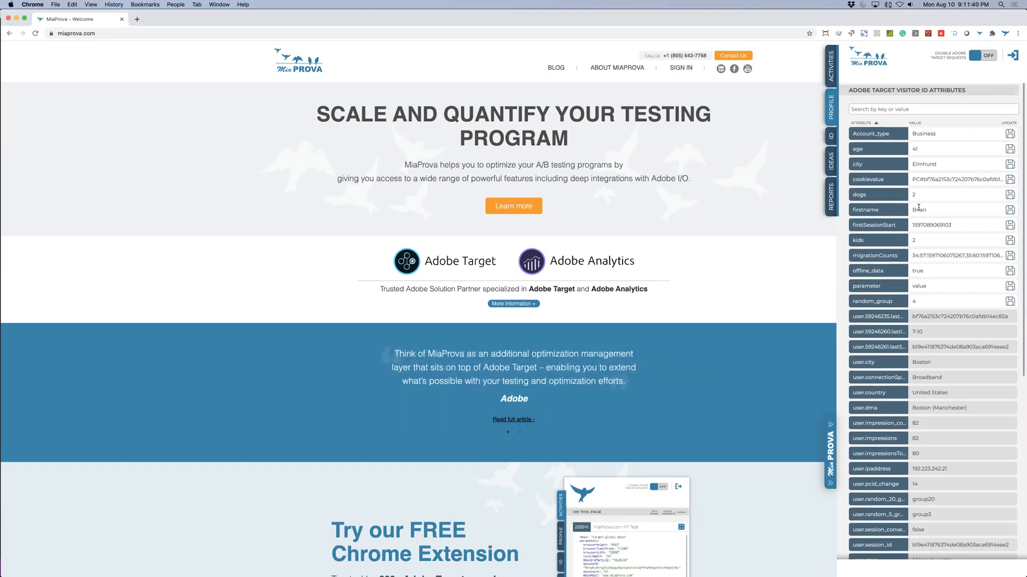
left_click(959, 239)
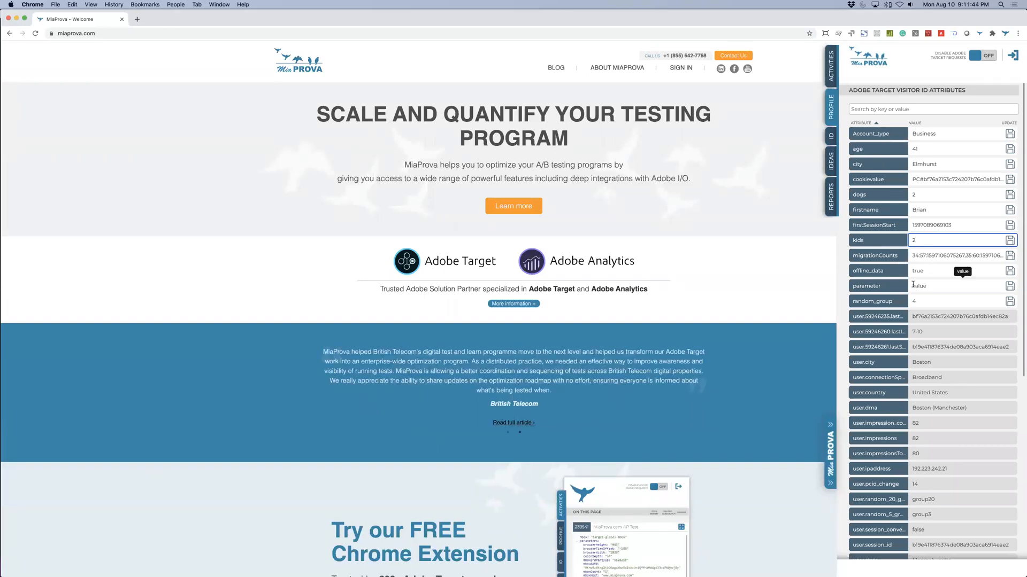
scroll("down", 3)
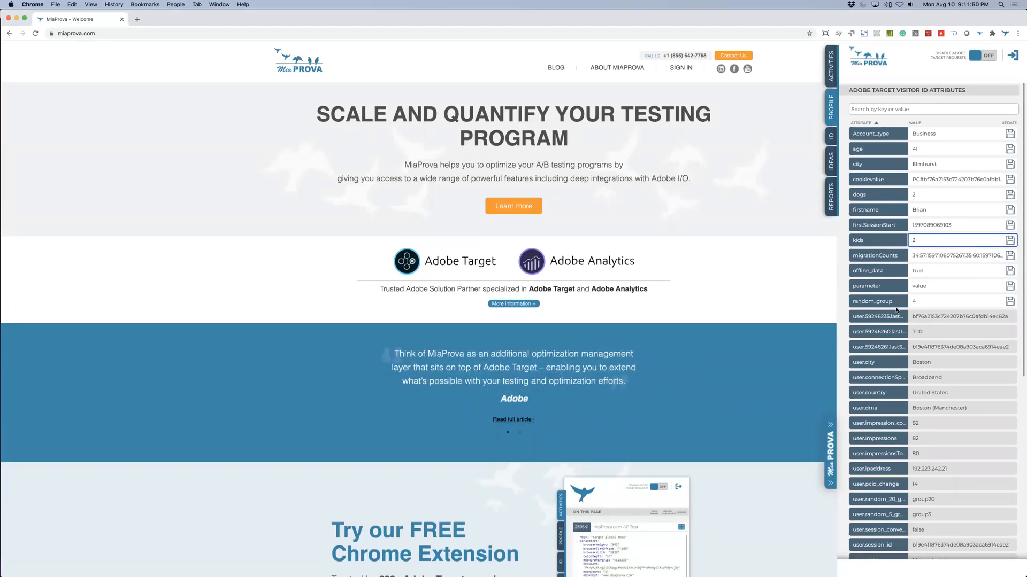
mouse_move(555, 40)
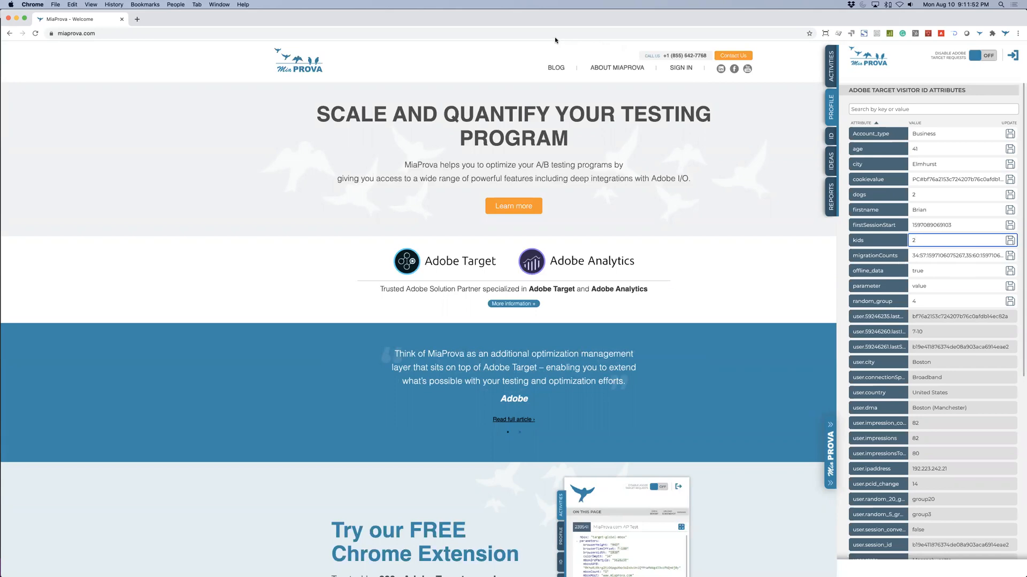